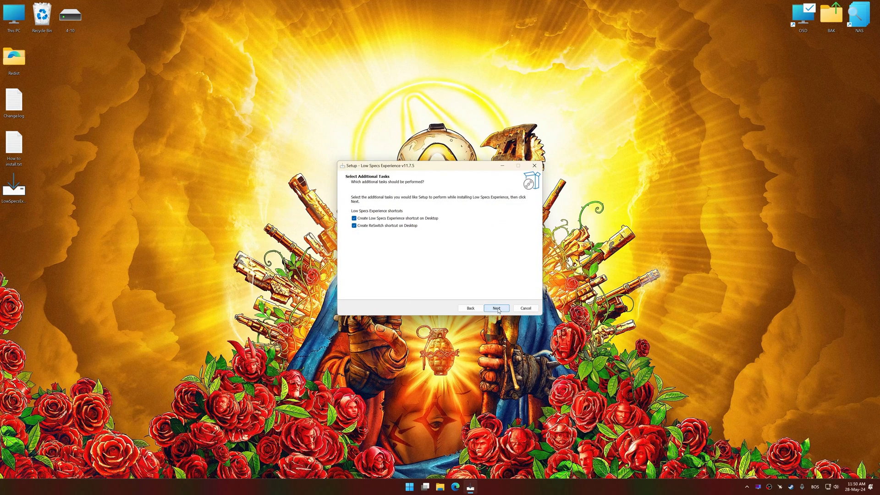
Step: Finish setup keeping both desktop shortcuts and launch to the welcome screen
{"action": "left_click", "coordinate": [496, 308]}
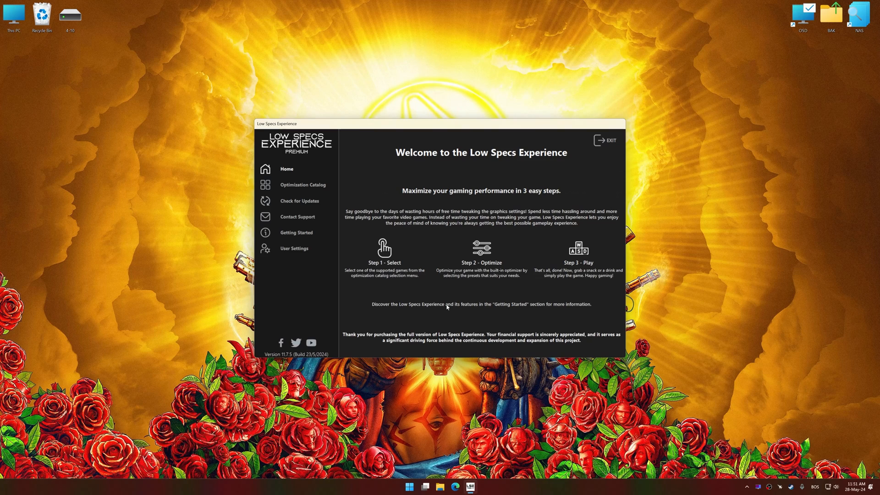
Step: Load the Borderlands 3 package from the Optimization Catalog and confirm the supported version notice
{"action": "left_click", "coordinate": [303, 186]}
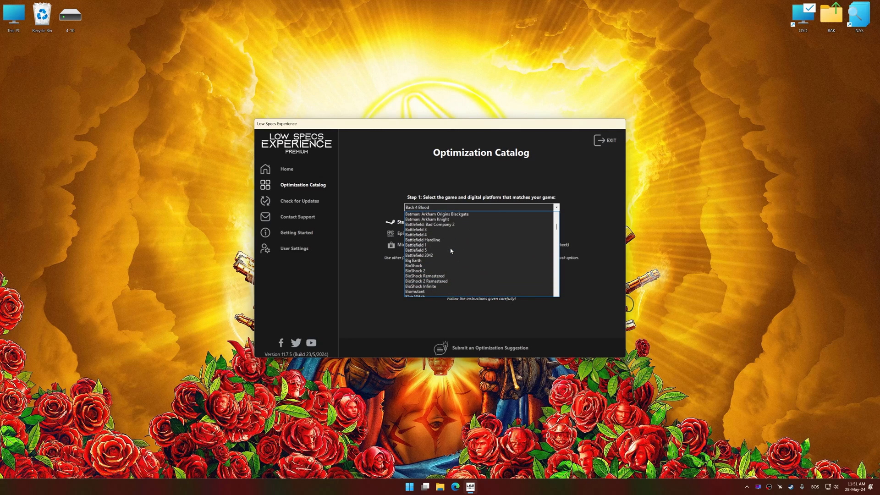
{"action": "scroll", "scroll_direction": "down", "scroll_amount": 3}
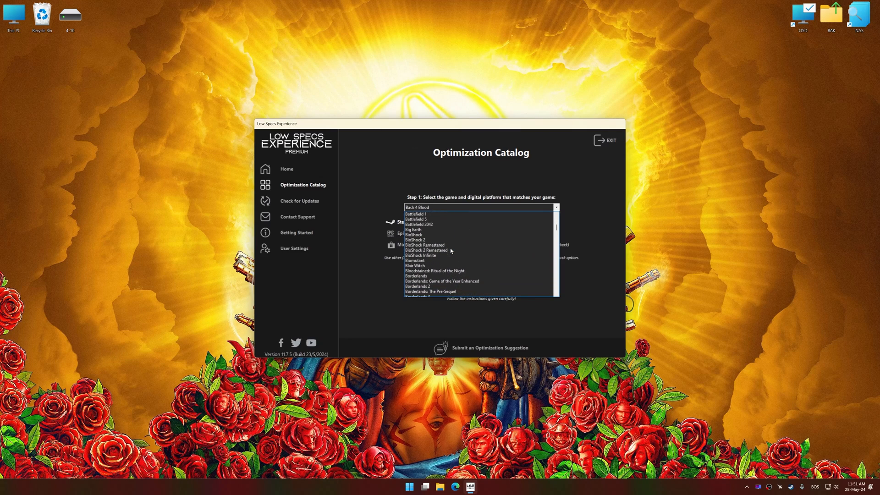
{"action": "scroll", "scroll_direction": "down", "scroll_amount": 3}
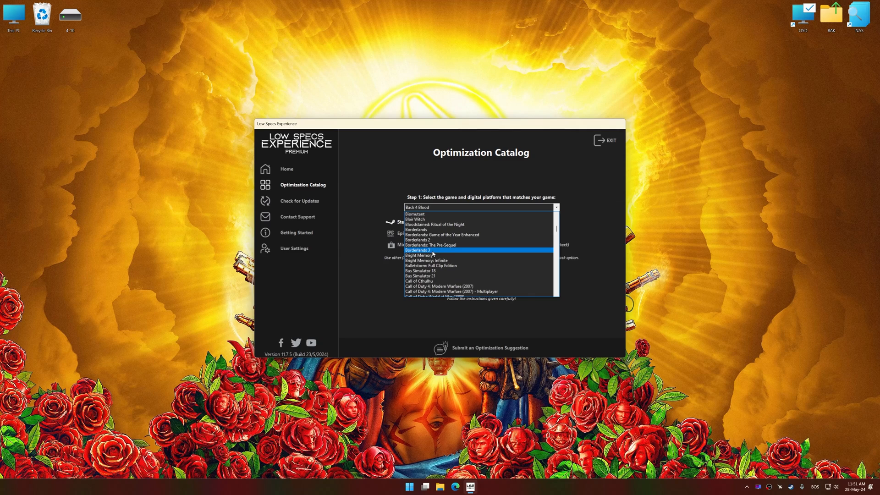
{"action": "left_click", "coordinate": [418, 250]}
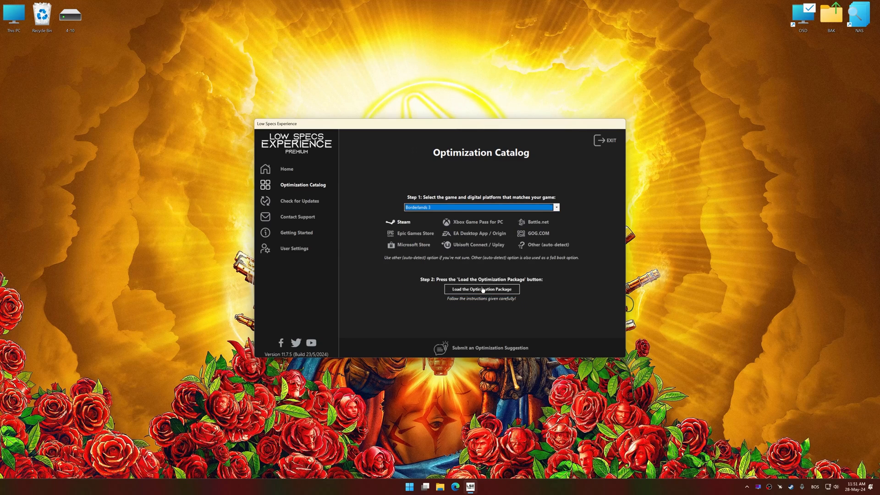
{"action": "left_click", "coordinate": [481, 288]}
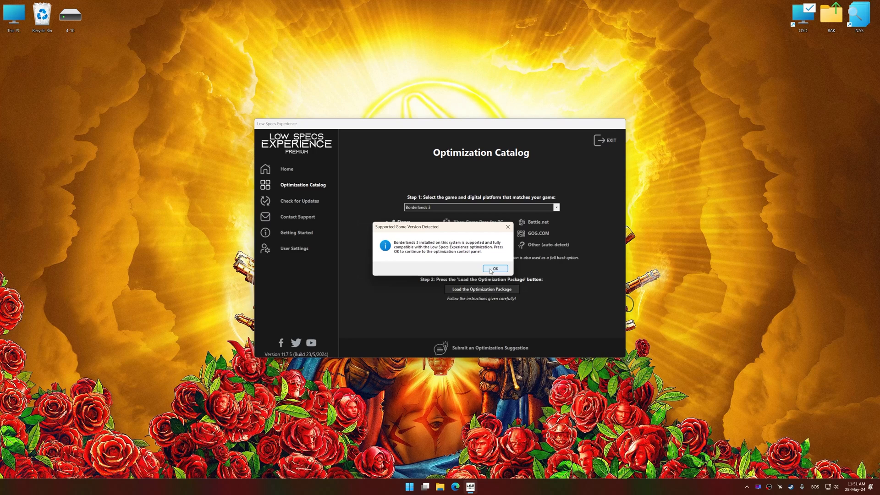
{"action": "left_click", "coordinate": [495, 268]}
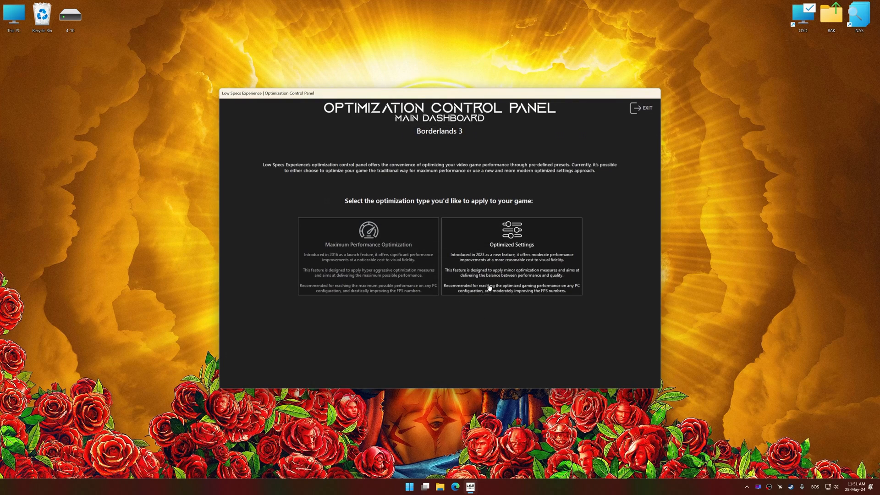
Step: Apply the Balanced Optimized Settings preset at 5120 x 2880 resolution to Borderlands 3
{"action": "left_click", "coordinate": [512, 260]}
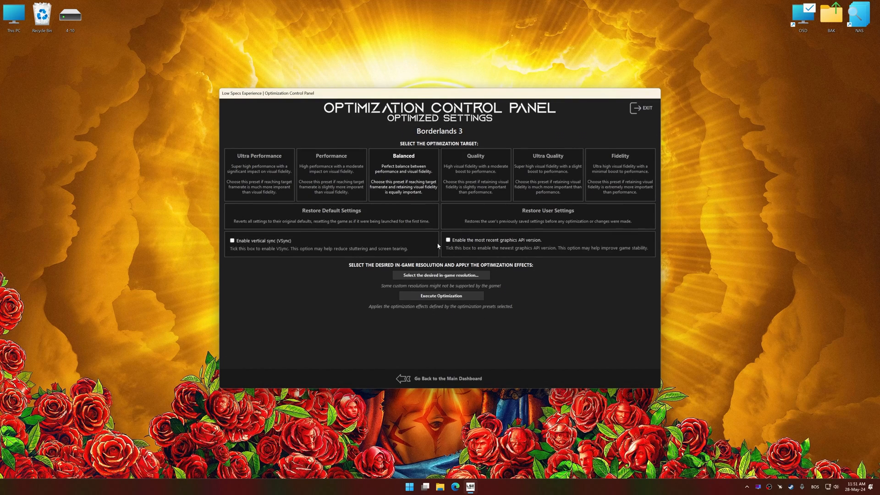
{"action": "left_click", "coordinate": [441, 275]}
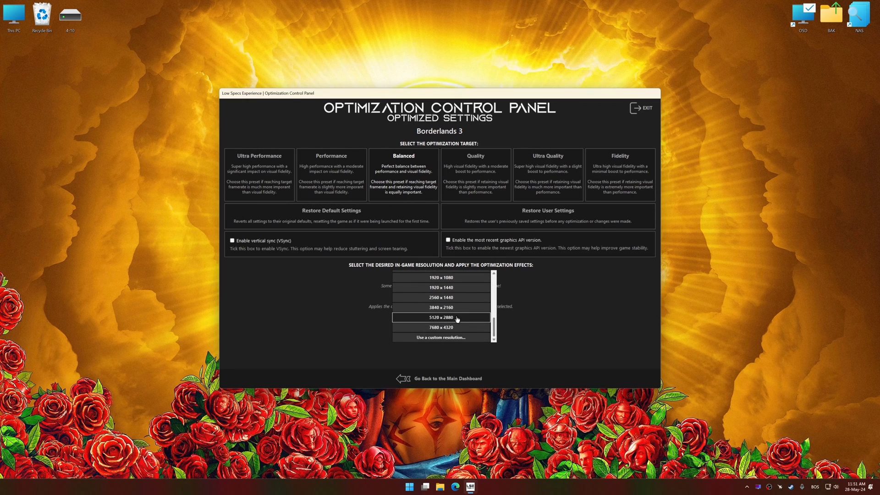
{"action": "left_click", "coordinate": [441, 317]}
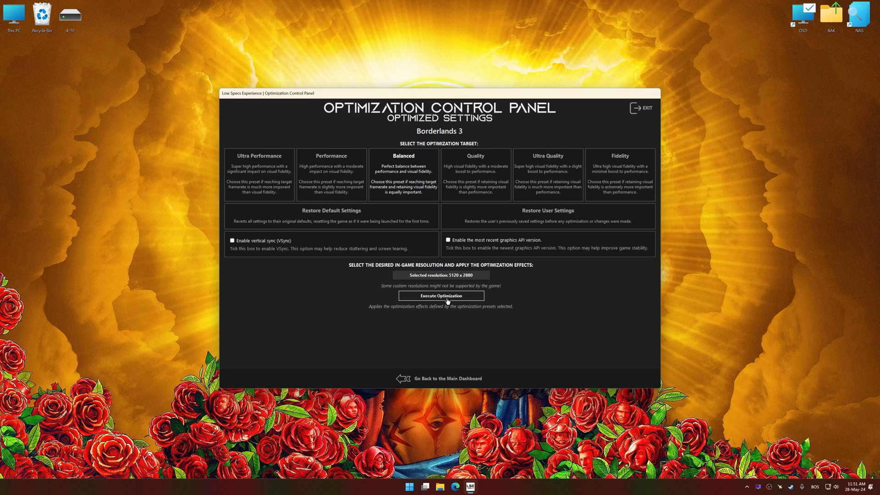
{"action": "left_click", "coordinate": [441, 295]}
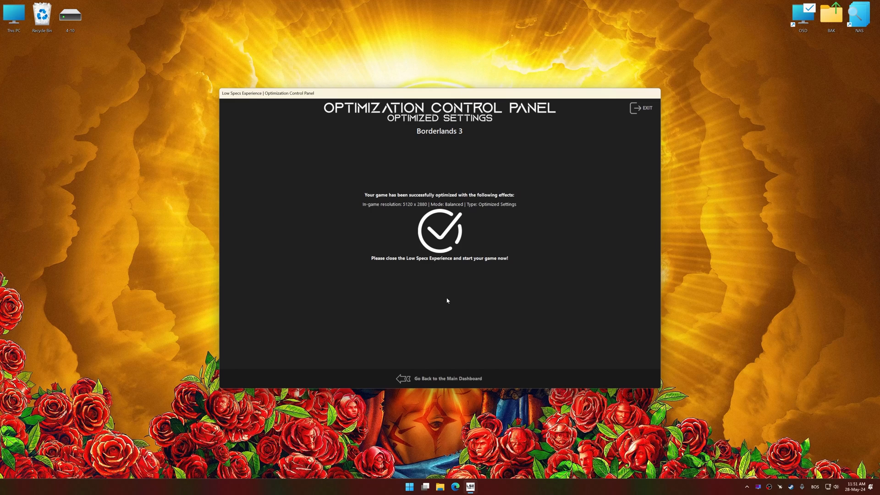
Step: Restore Borderlands 3's original user settings from the Optimized Settings panel
{"action": "left_click", "coordinate": [448, 378]}
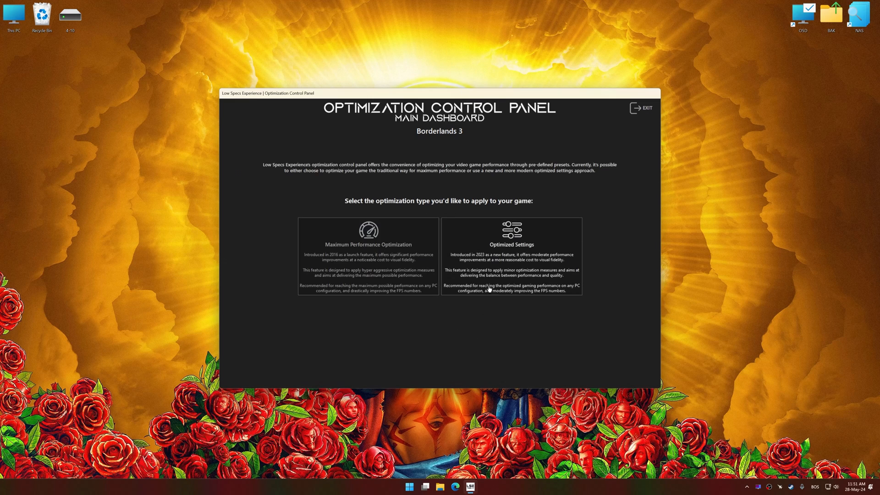
{"action": "left_click", "coordinate": [512, 255]}
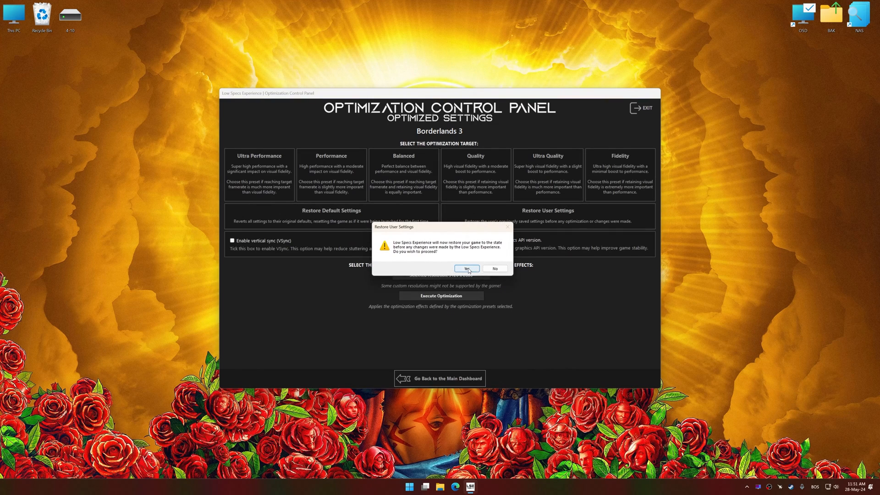
{"action": "left_click", "coordinate": [467, 268]}
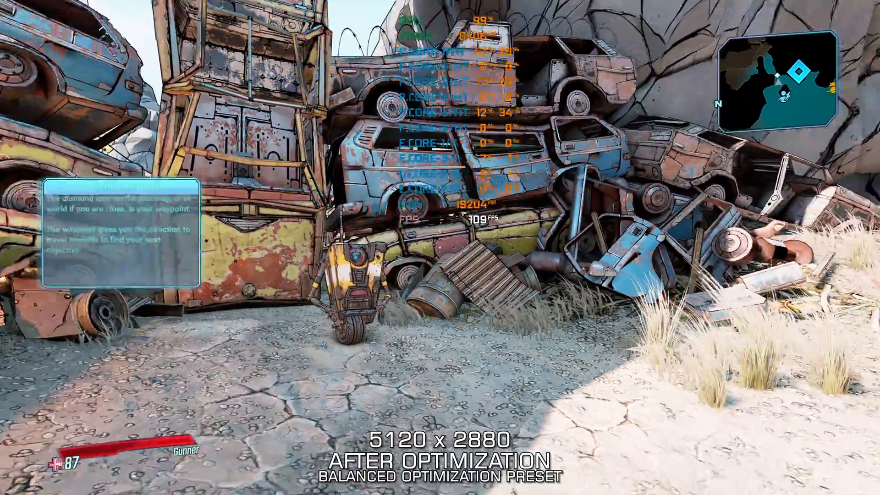
{"action": "mouse_move", "coordinate": [440, 248]}
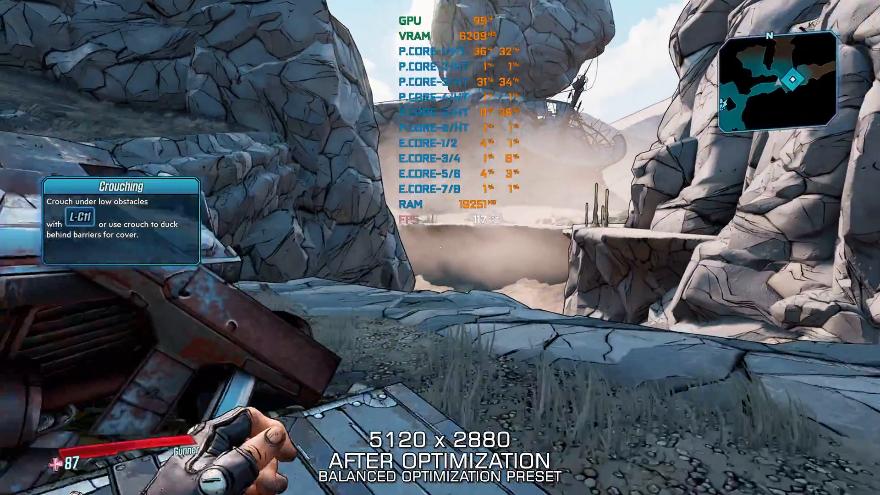
{"action": "mouse_move", "coordinate": [442, 247]}
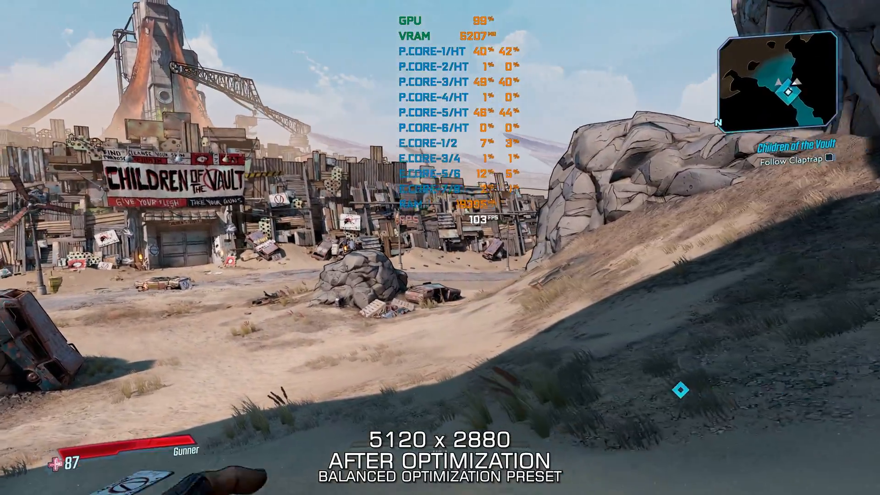
{"action": "mouse_move", "coordinate": [440, 248]}
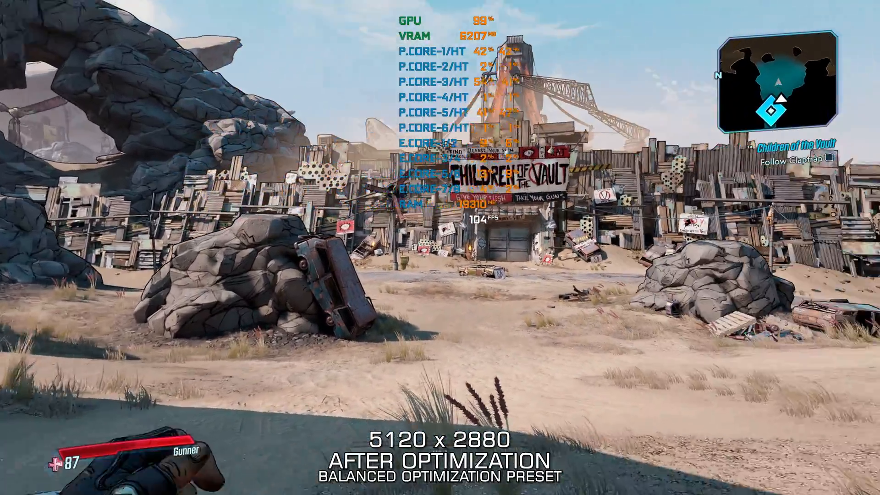